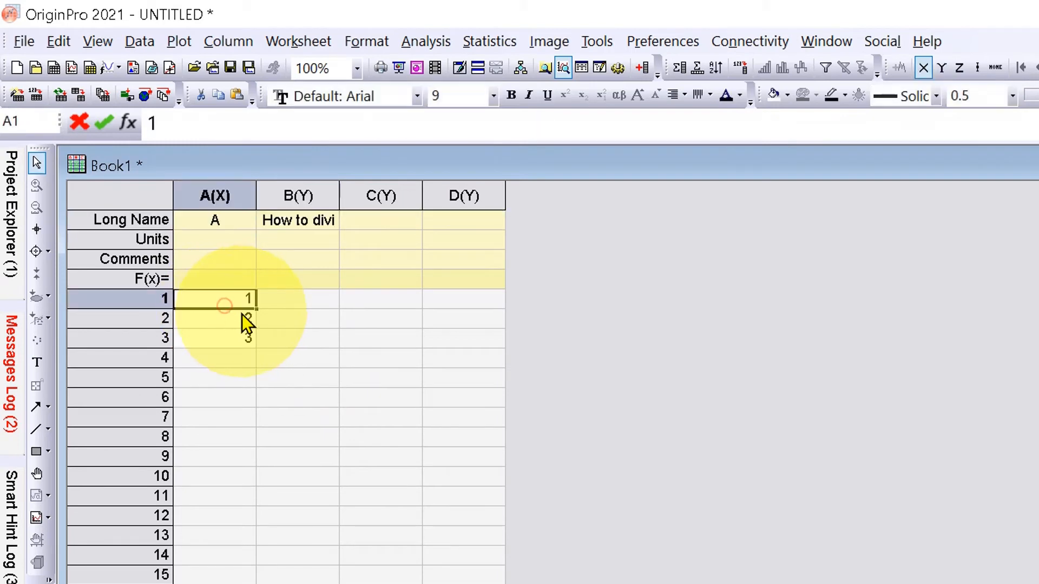
Step: Select column A and clear column B's Long Name entry
left_click(214, 195)
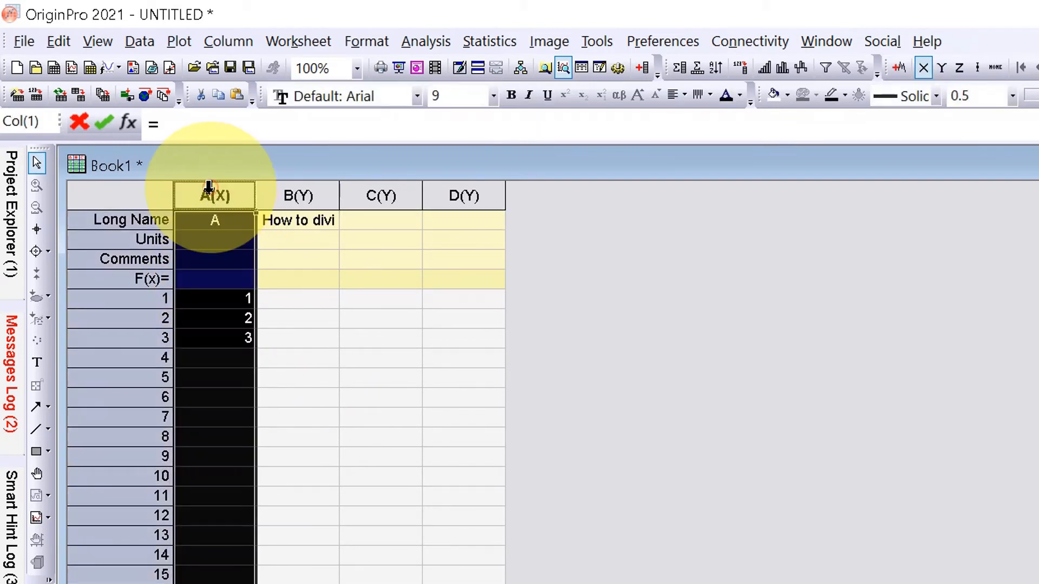
left_click(297, 337)
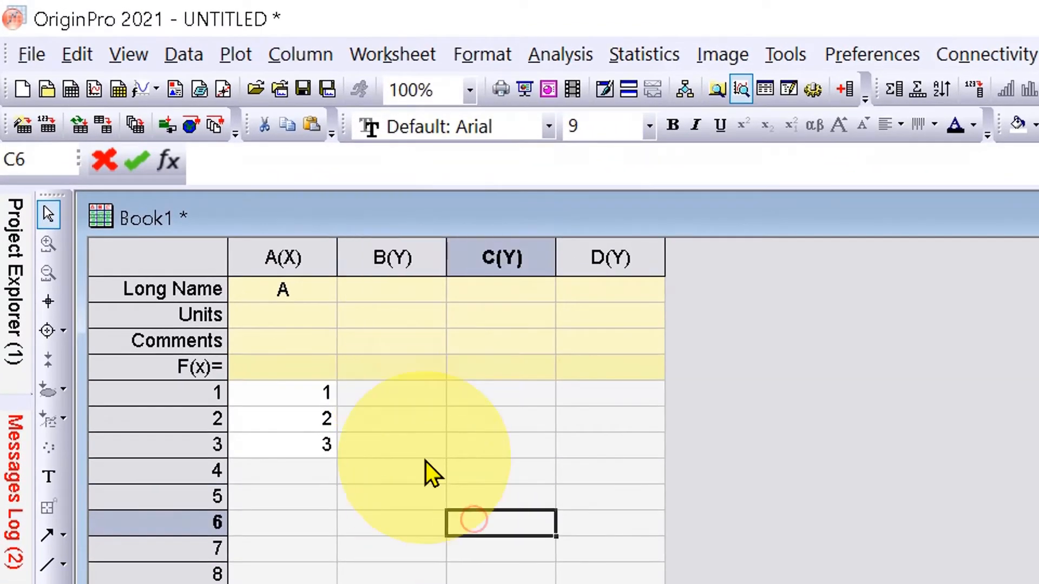
Step: Open Set Column Values for column B from its header's context menu
left_click(391, 257)
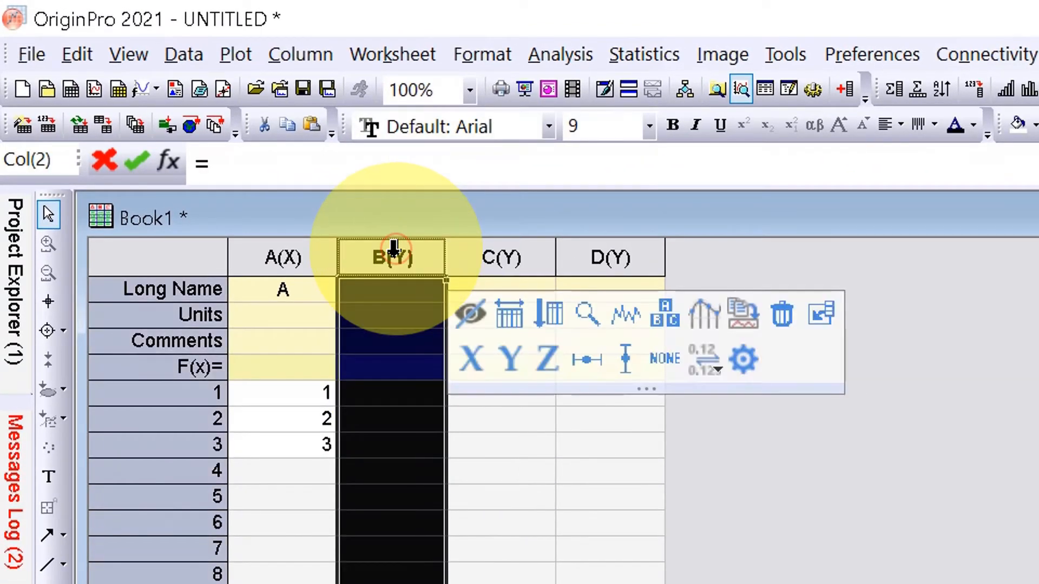
right_click(391, 257)
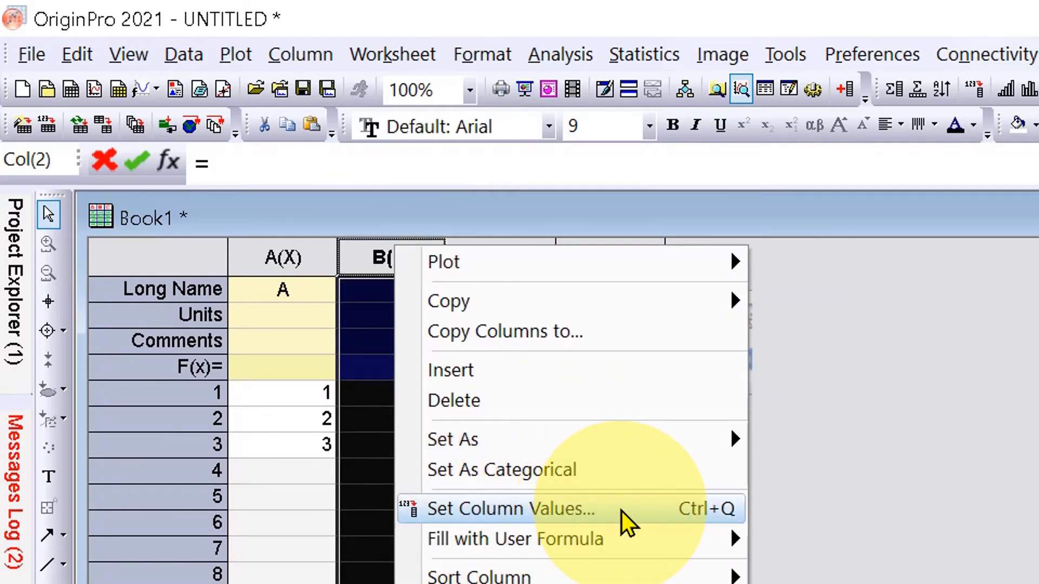
left_click(510, 508)
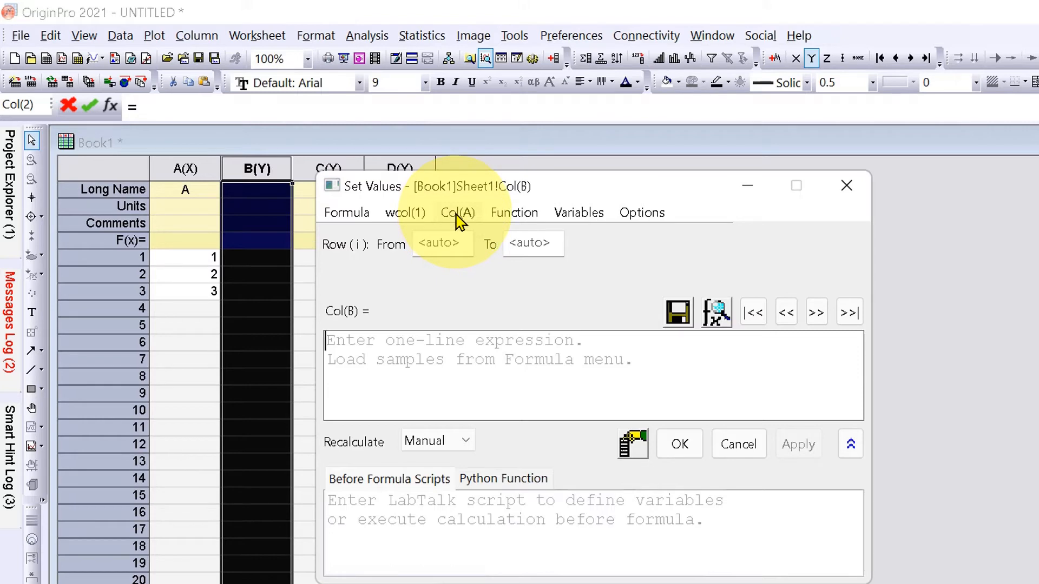
Step: Insert Col("A") from the column list and append /5 to the expression
left_click(457, 213)
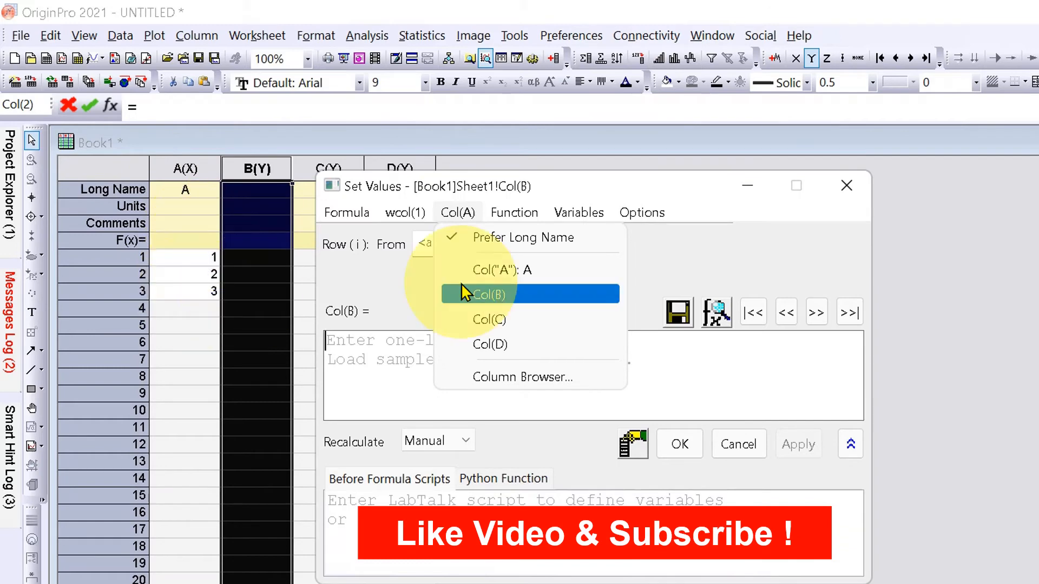
mouse_move(523, 315)
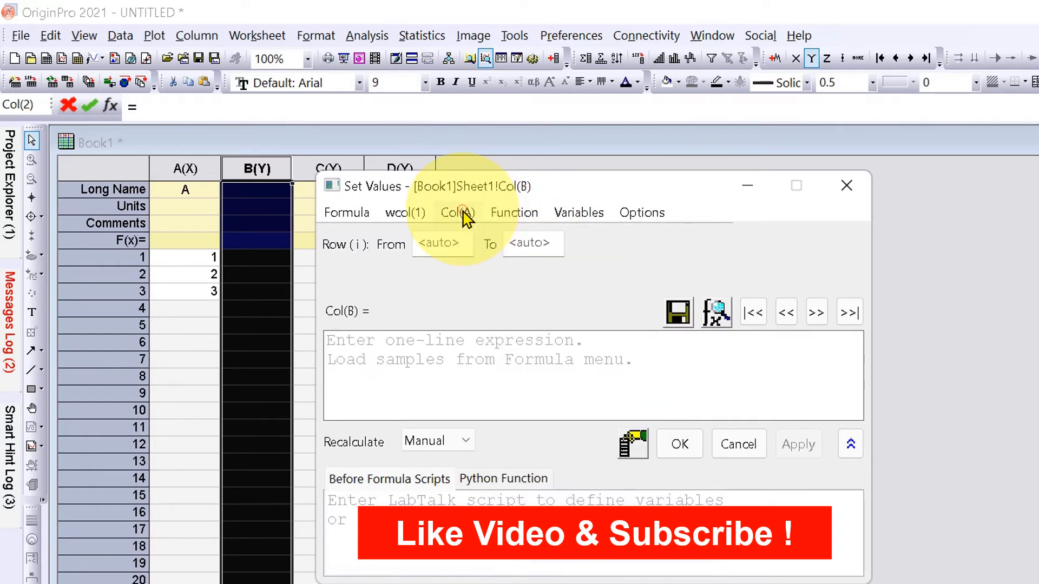
left_click(457, 212)
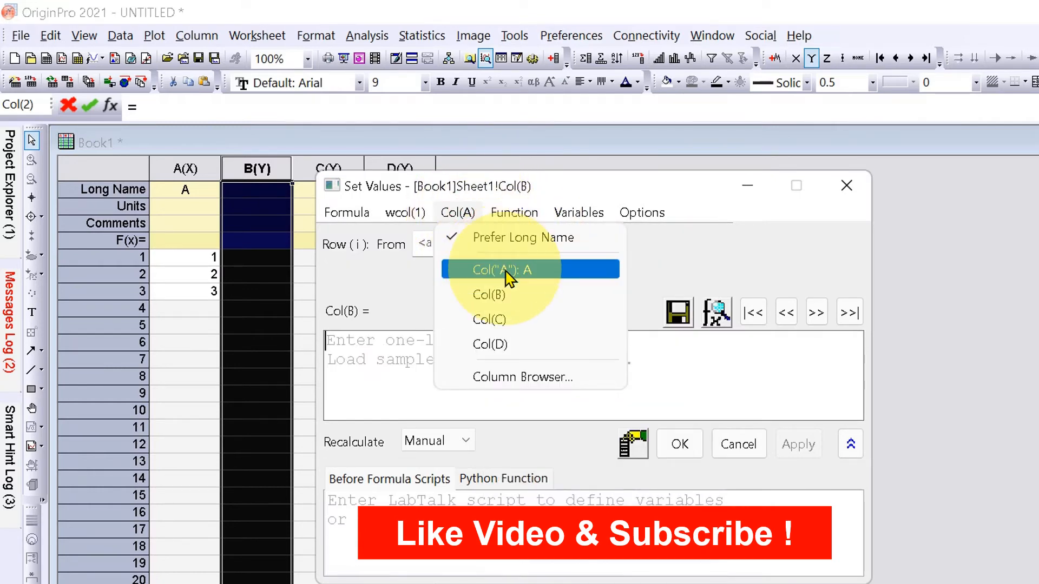
left_click(501, 269)
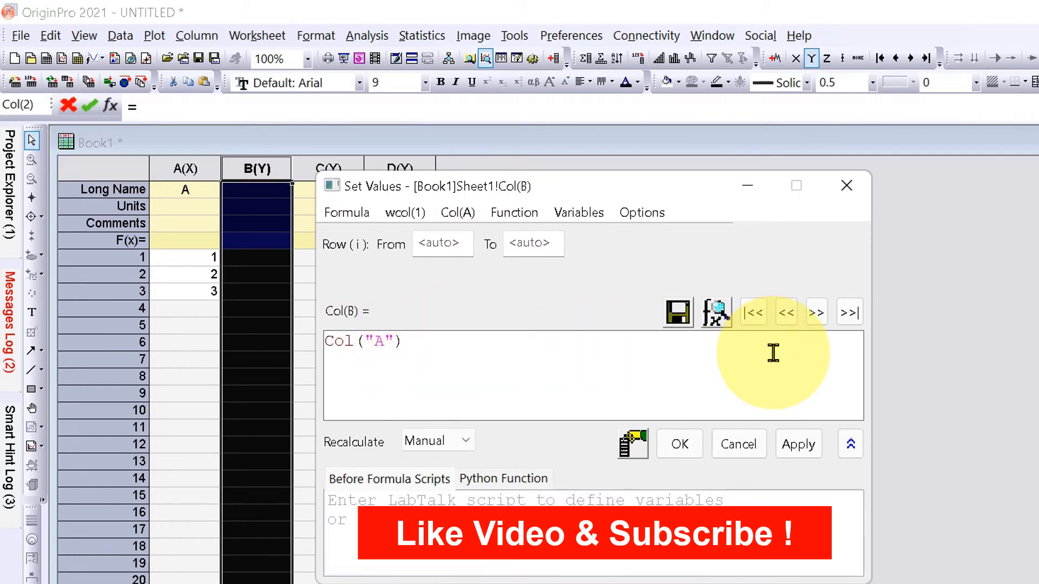
type("/5")
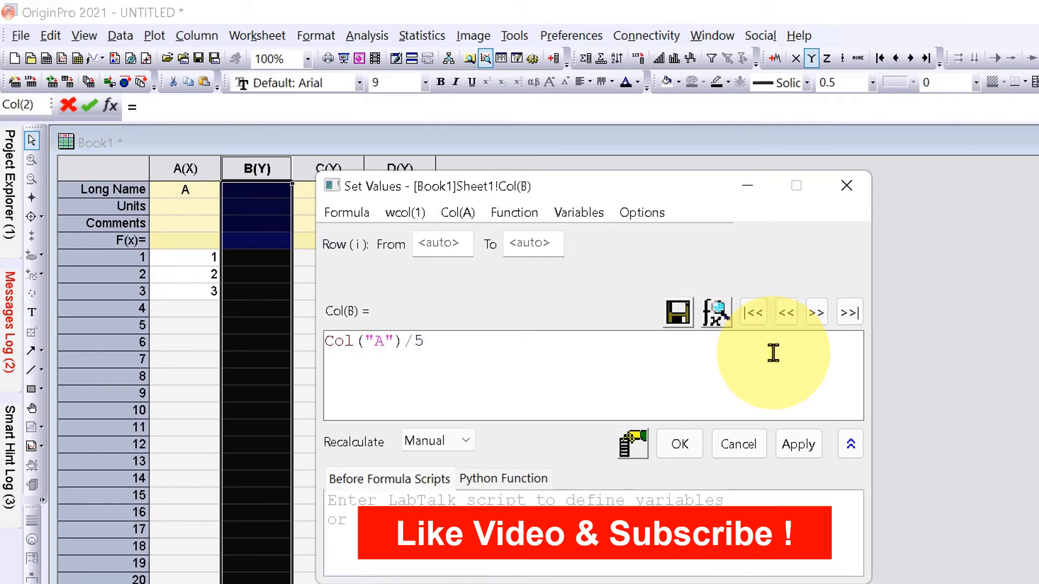
Step: Apply Col("A")/5 so column B shows 0.2, 0.4 and 0.6
left_click(797, 444)
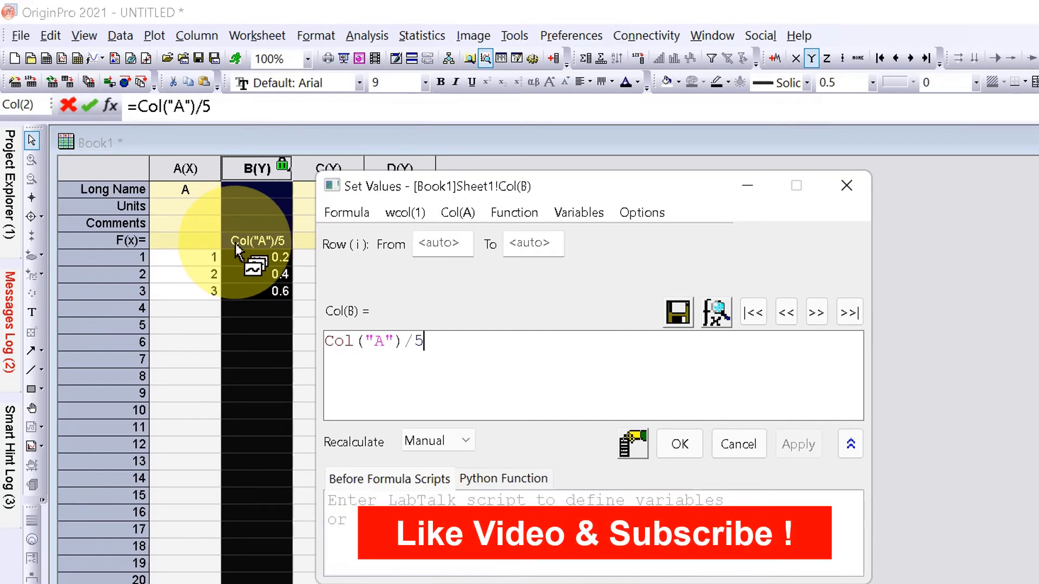
mouse_move(308, 255)
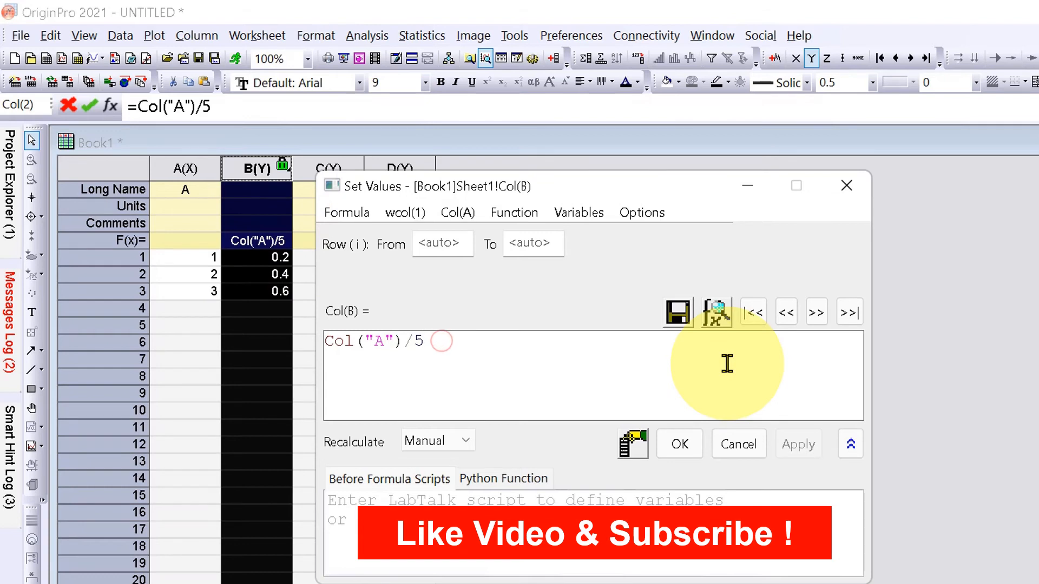
Step: Change the divisor to 3, apply Col("A")/3, and close the dialog with OK
type("3")
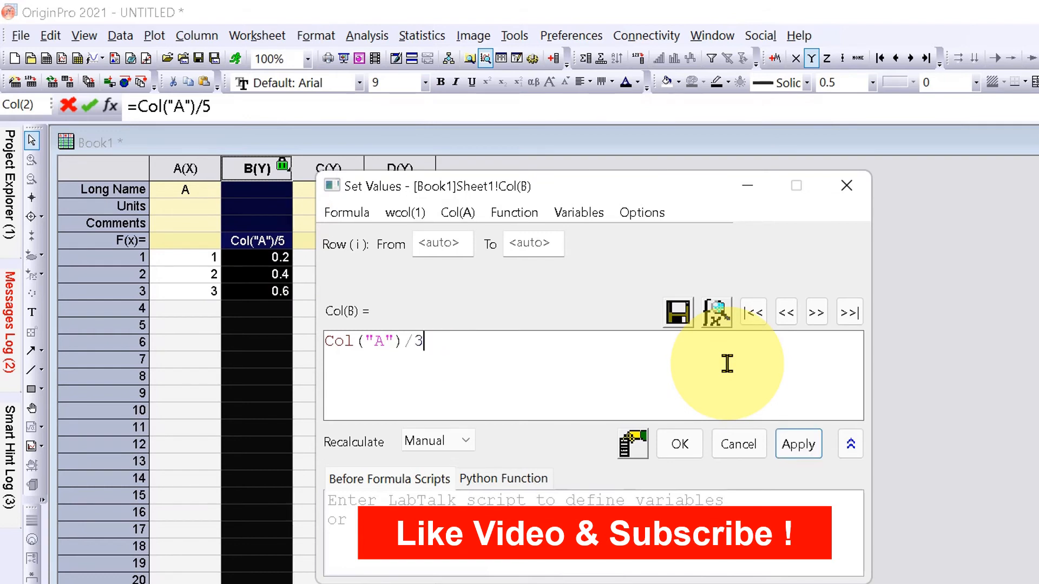
left_click(797, 443)
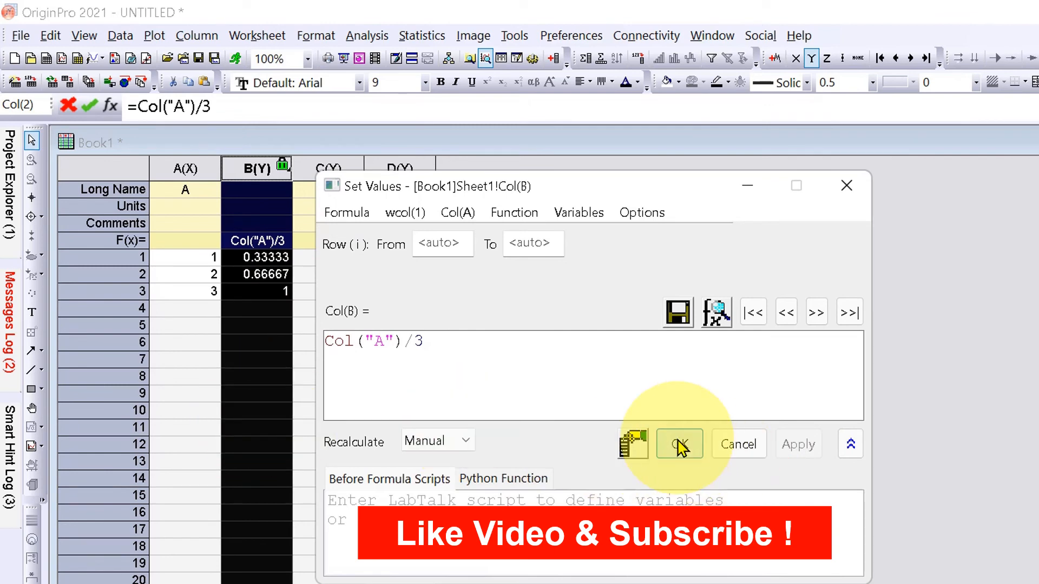
left_click(676, 443)
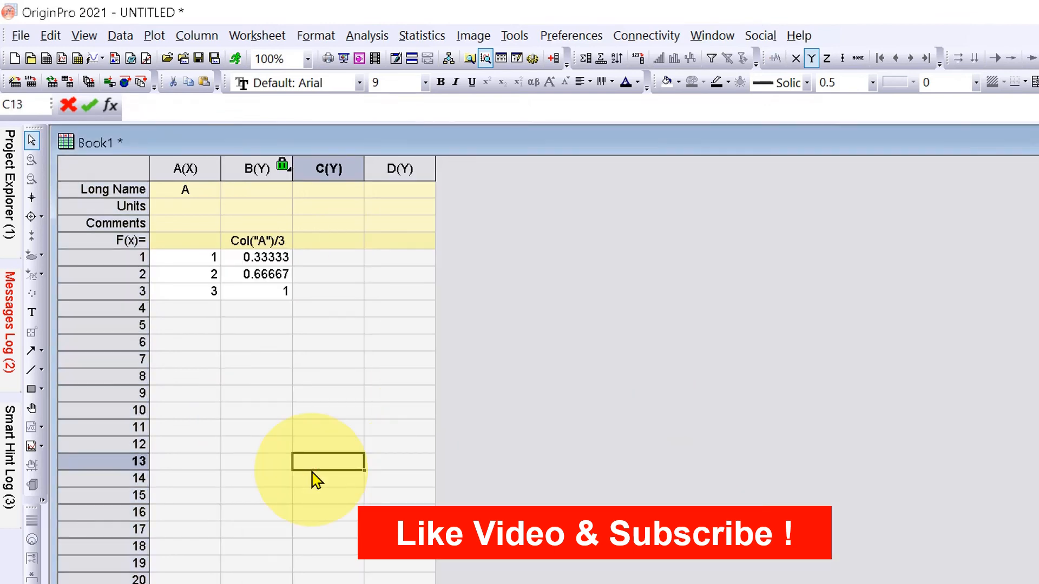